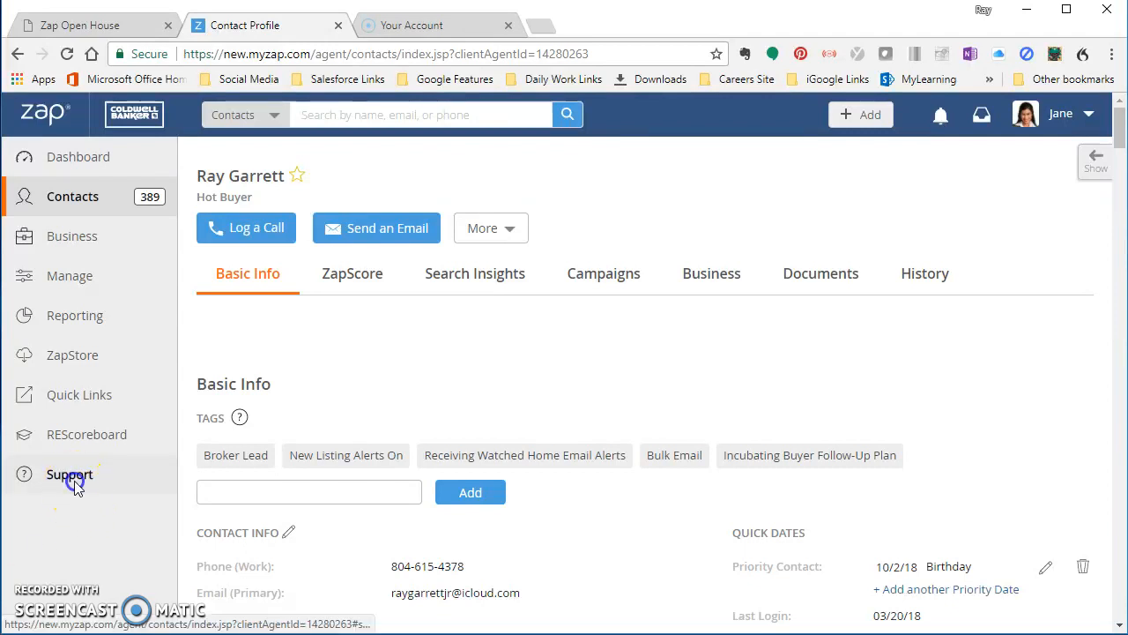
- Bring up Zap's help options from the sidebar Support entry
click(69, 474)
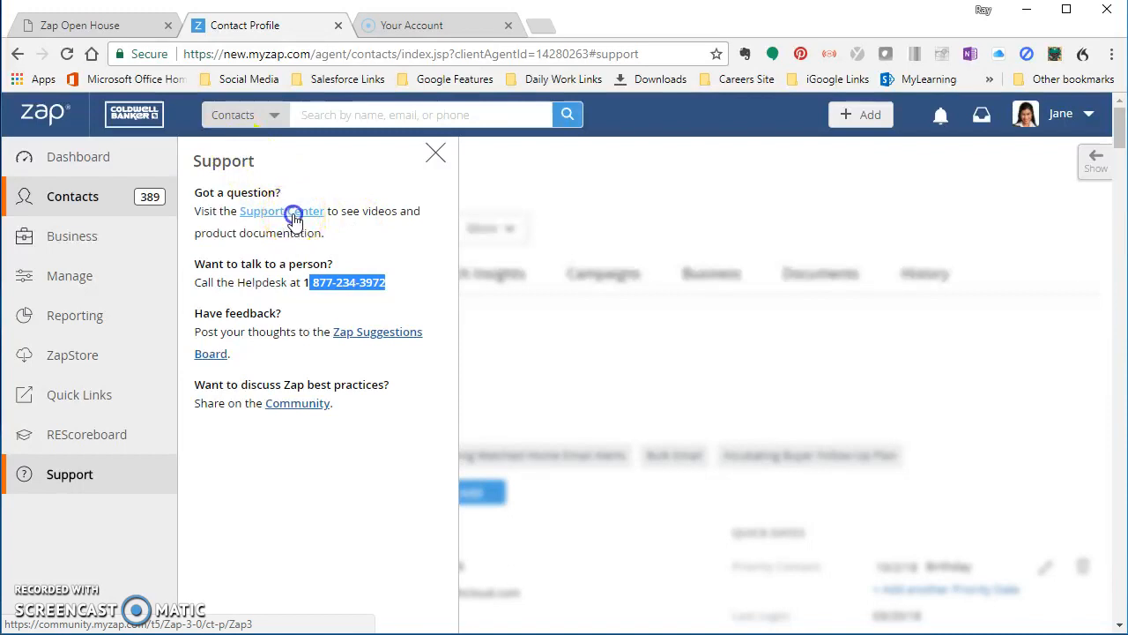
- Launch the Zap Support Center site from the panel's Support Center link
click(282, 211)
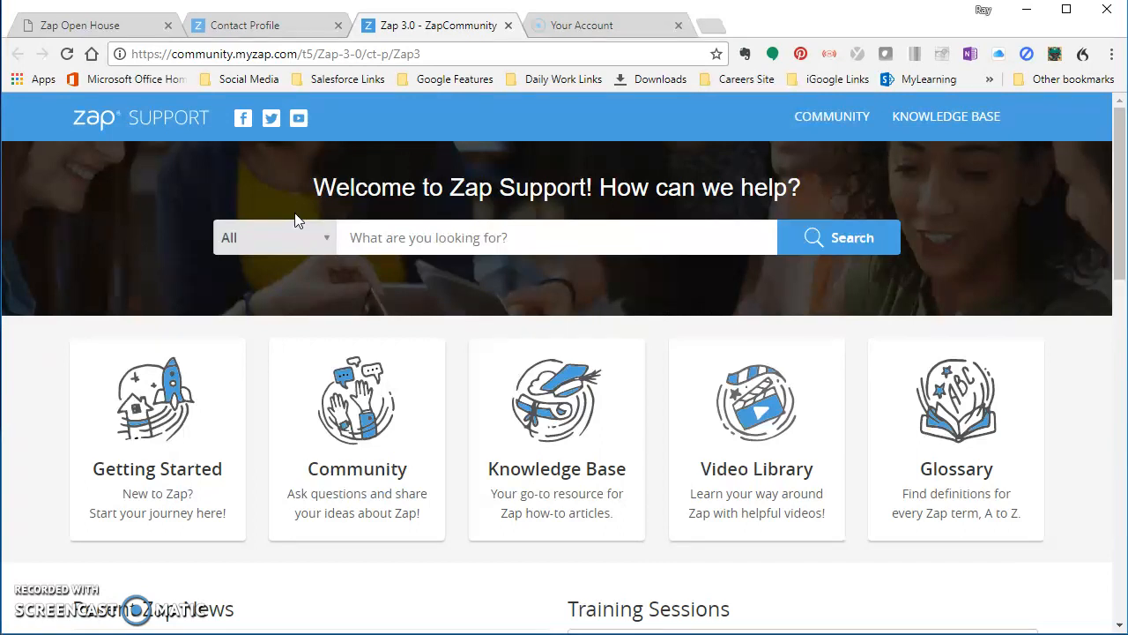
mouse_move(926, 529)
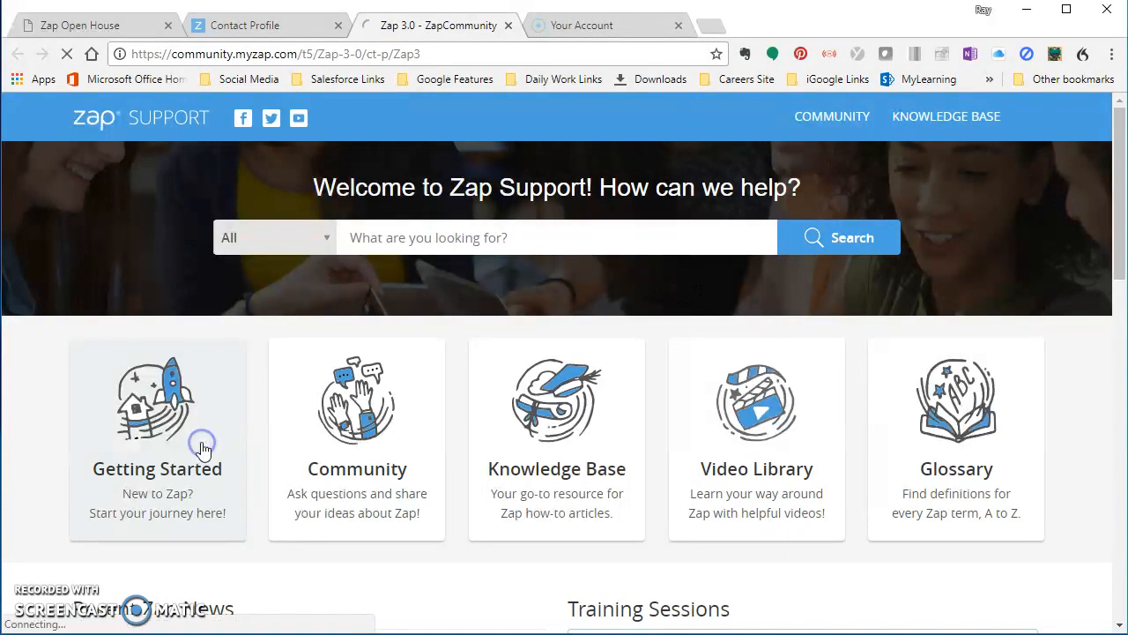
click(157, 440)
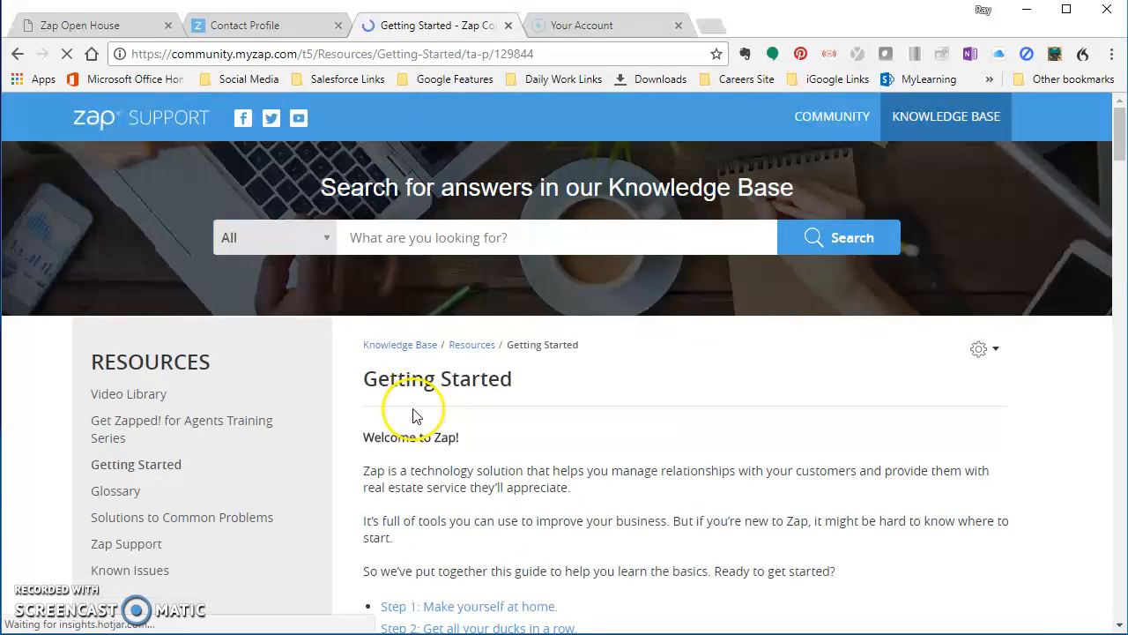
scroll(down, 3)
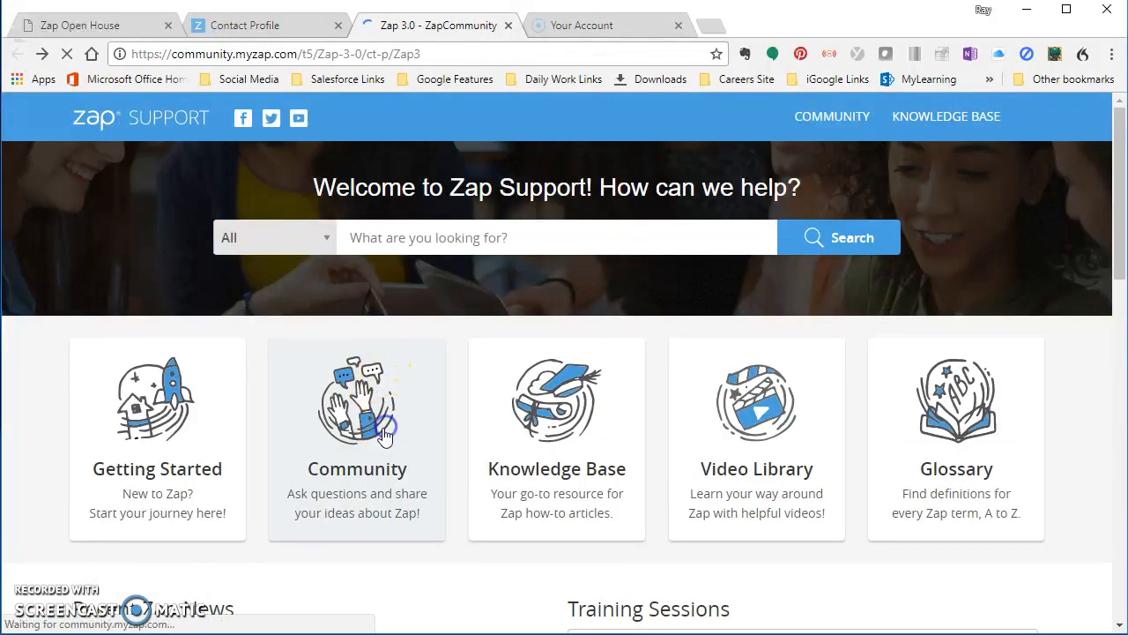
- Browse the Community page's featured posts, FAQs and topics
click(356, 405)
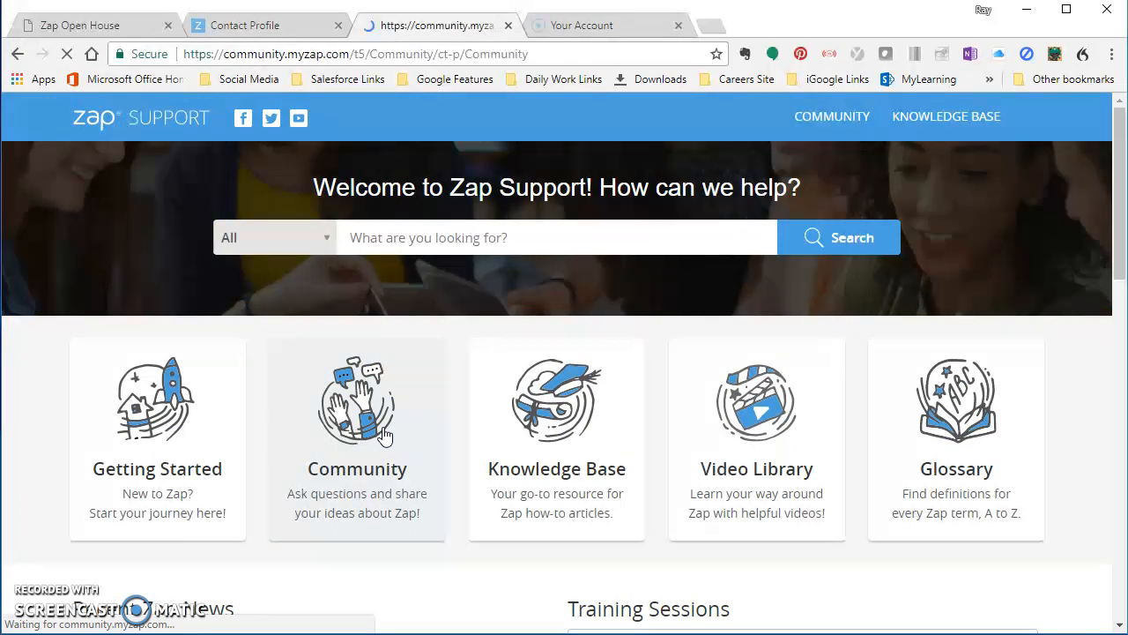
click(356, 414)
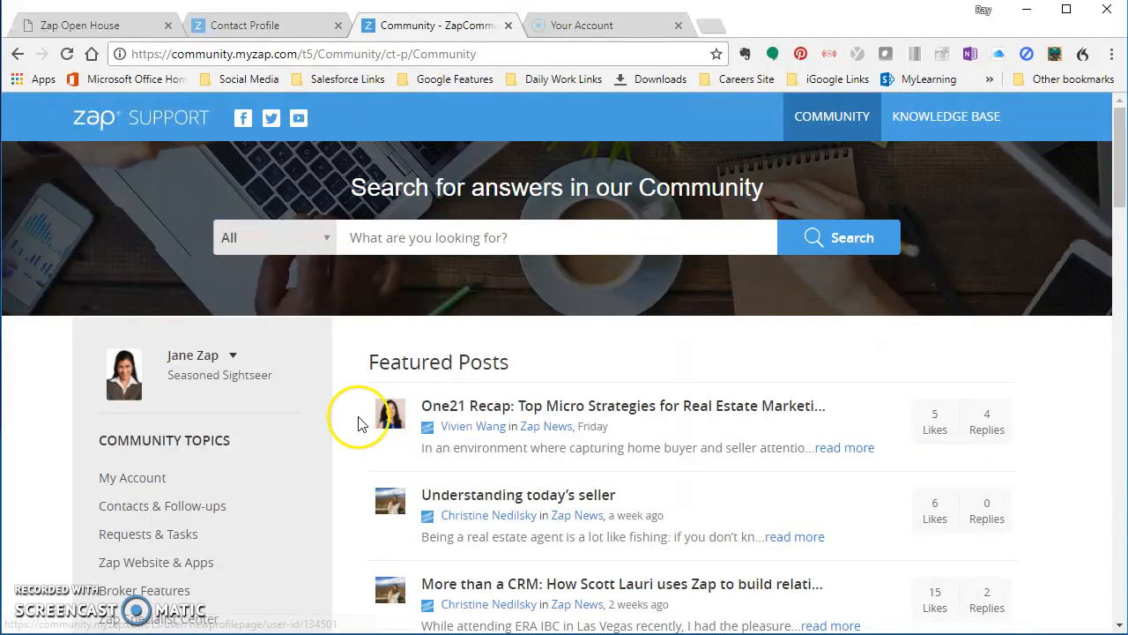
scroll(down, 3)
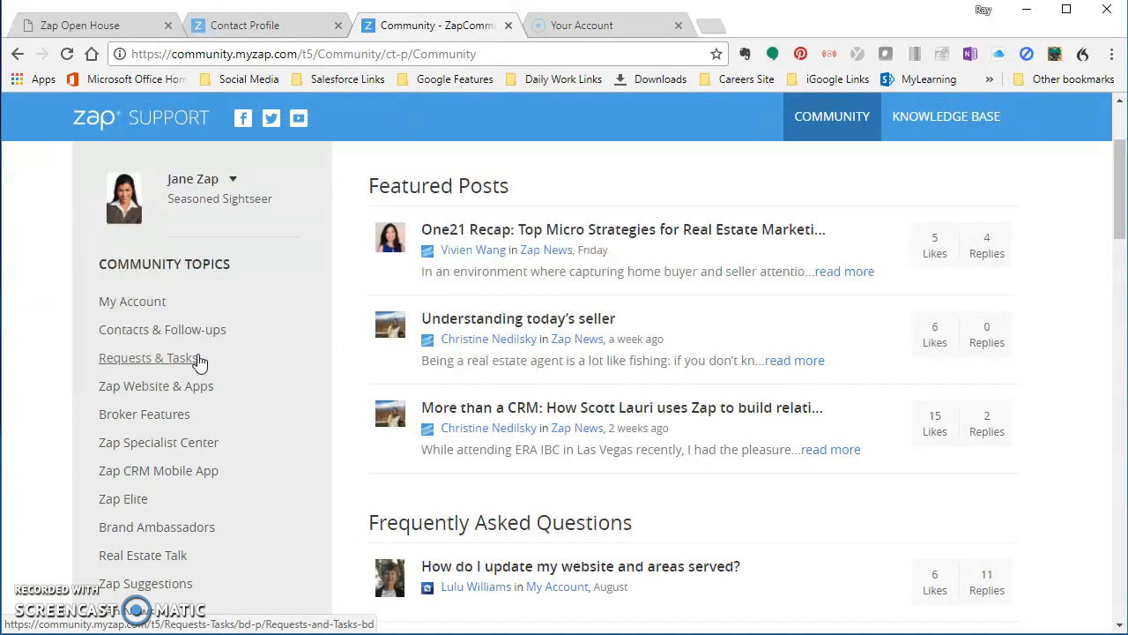
scroll(down, 3)
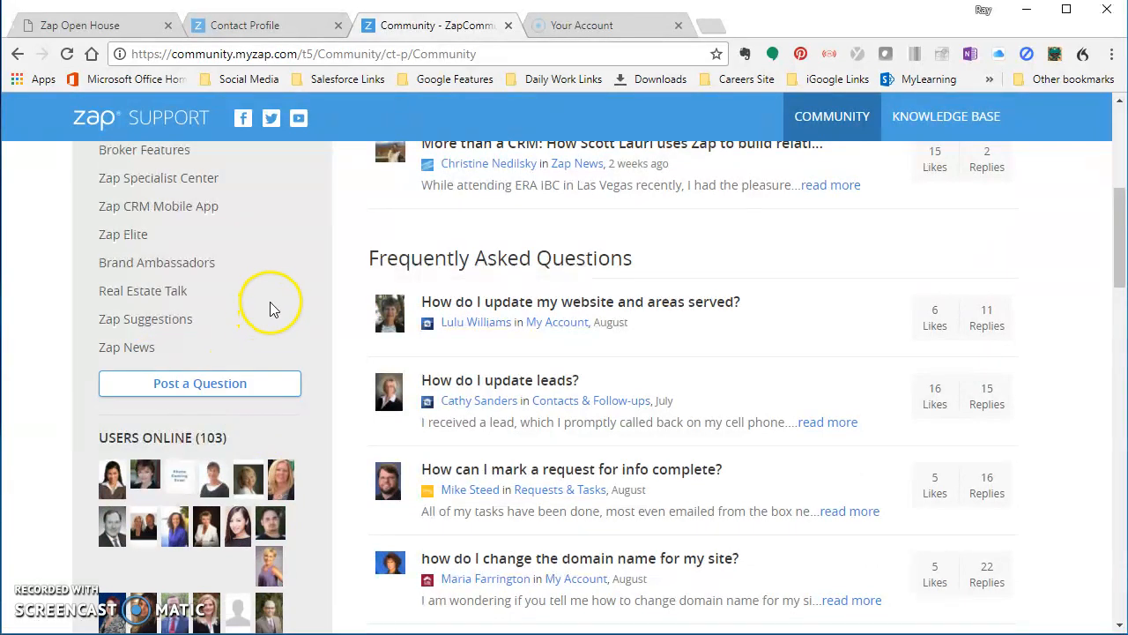
mouse_move(176, 457)
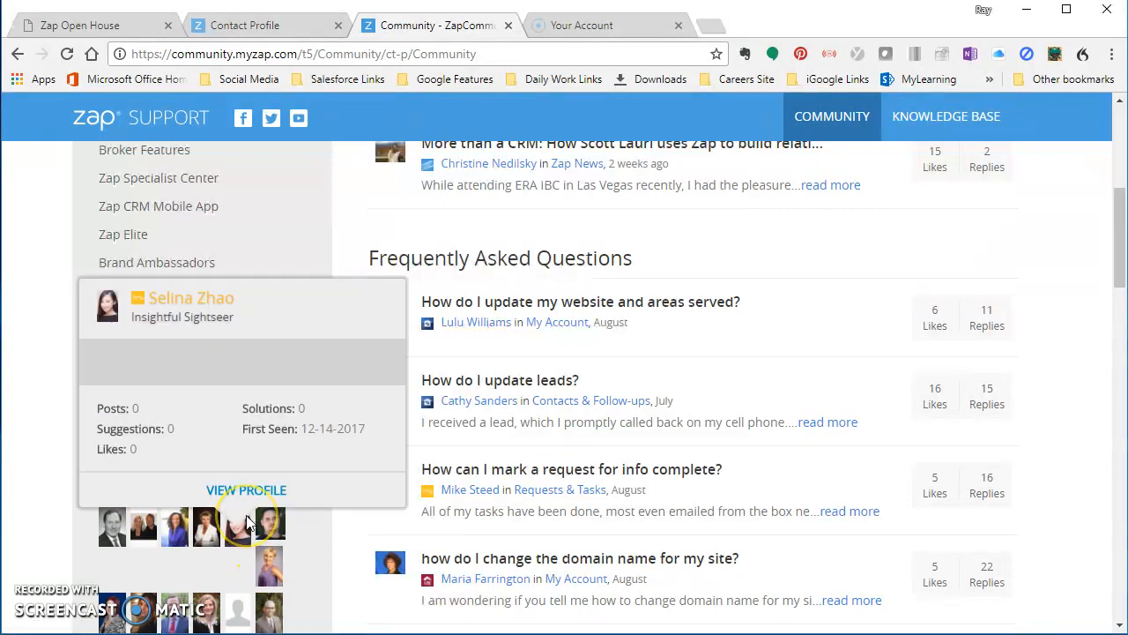
mouse_move(307, 261)
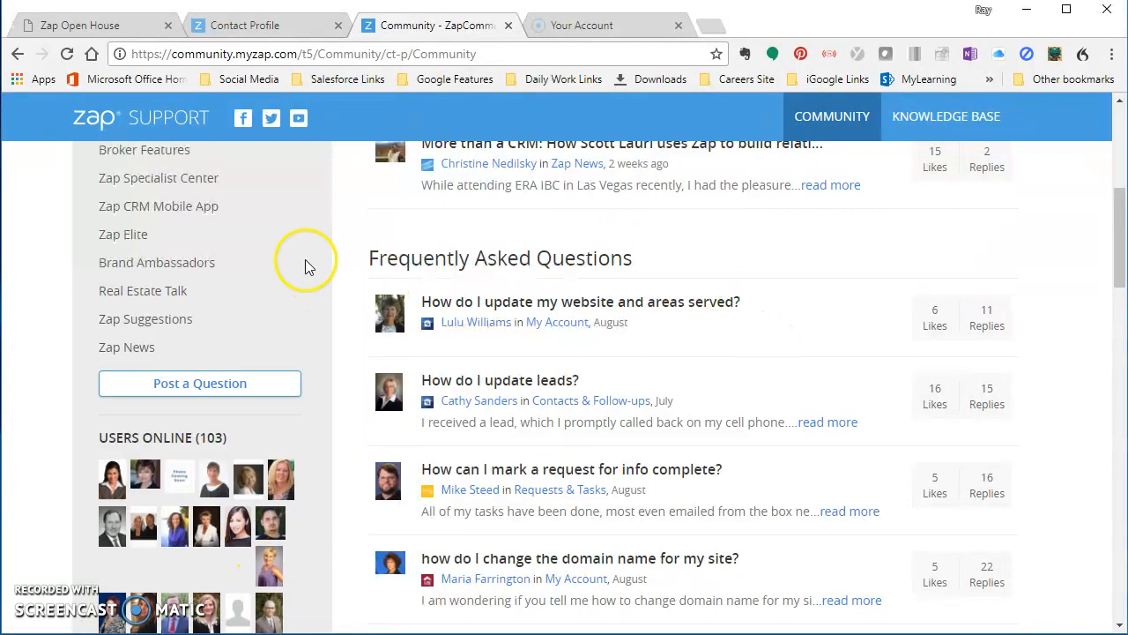
mouse_move(308, 267)
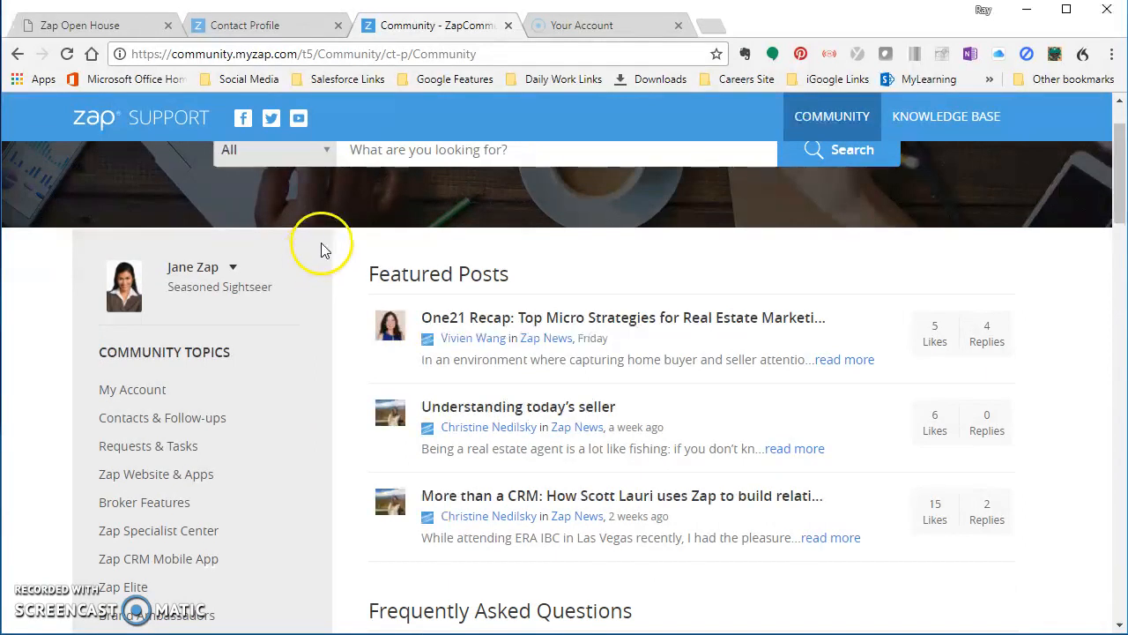
mouse_move(316, 257)
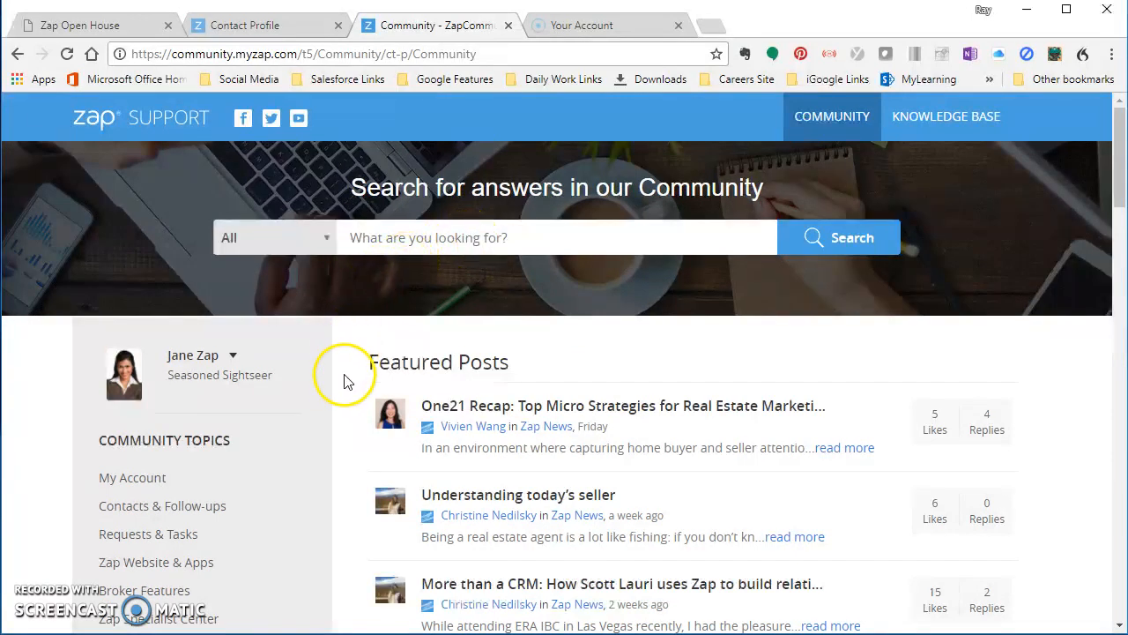
mouse_move(19, 43)
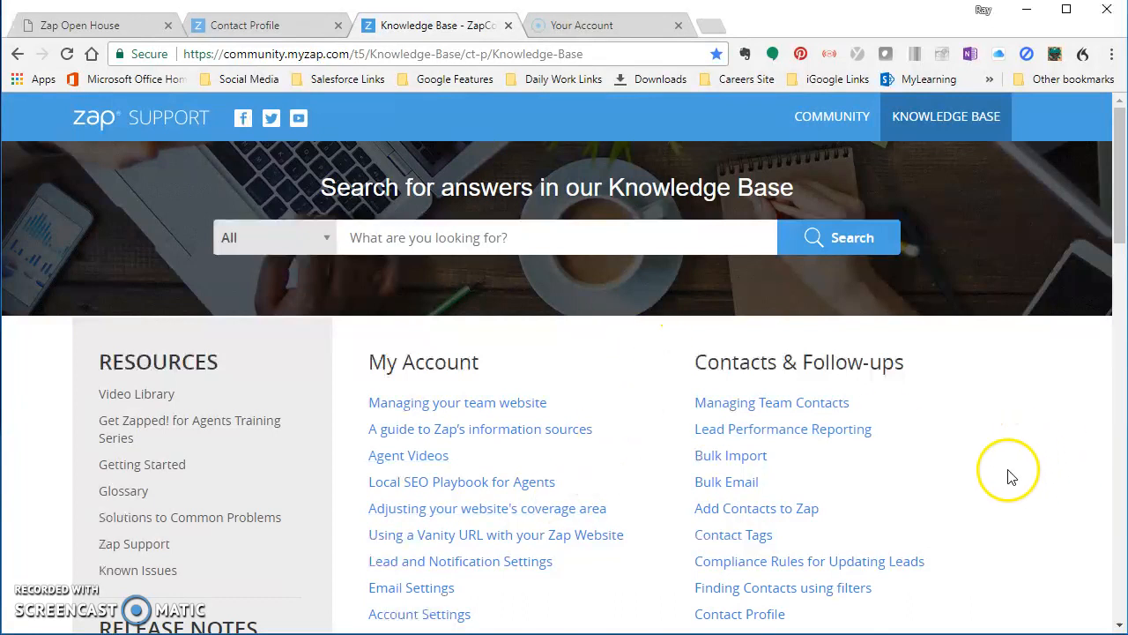
- Skim the Knowledge Base articles under My Account and Contacts & Follow-ups
scroll(down, 3)
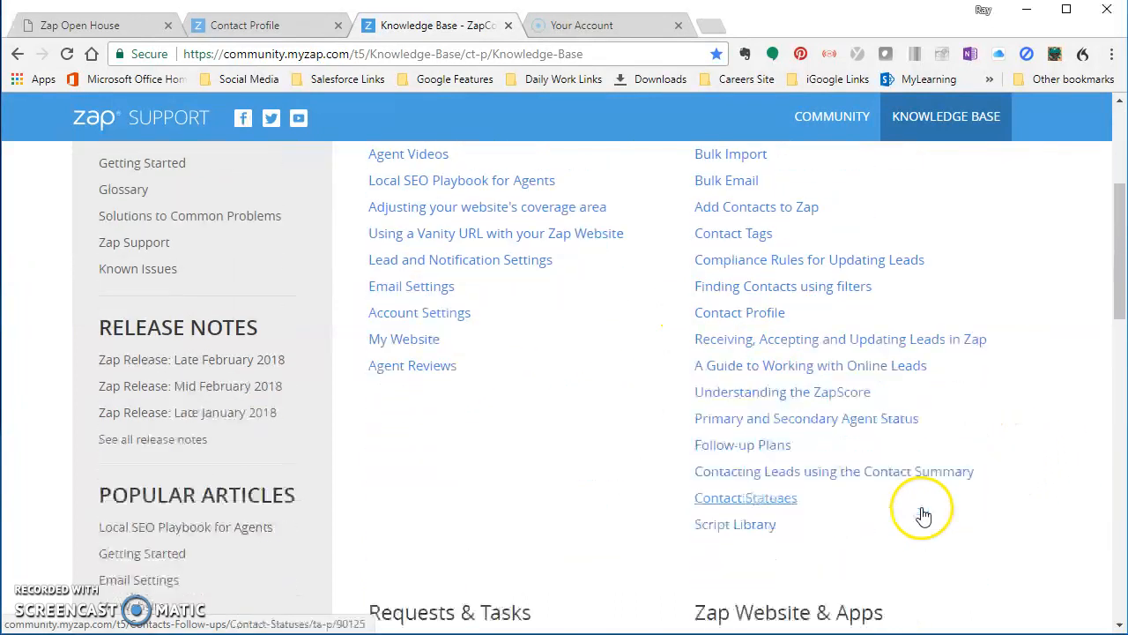
scroll(up, 3)
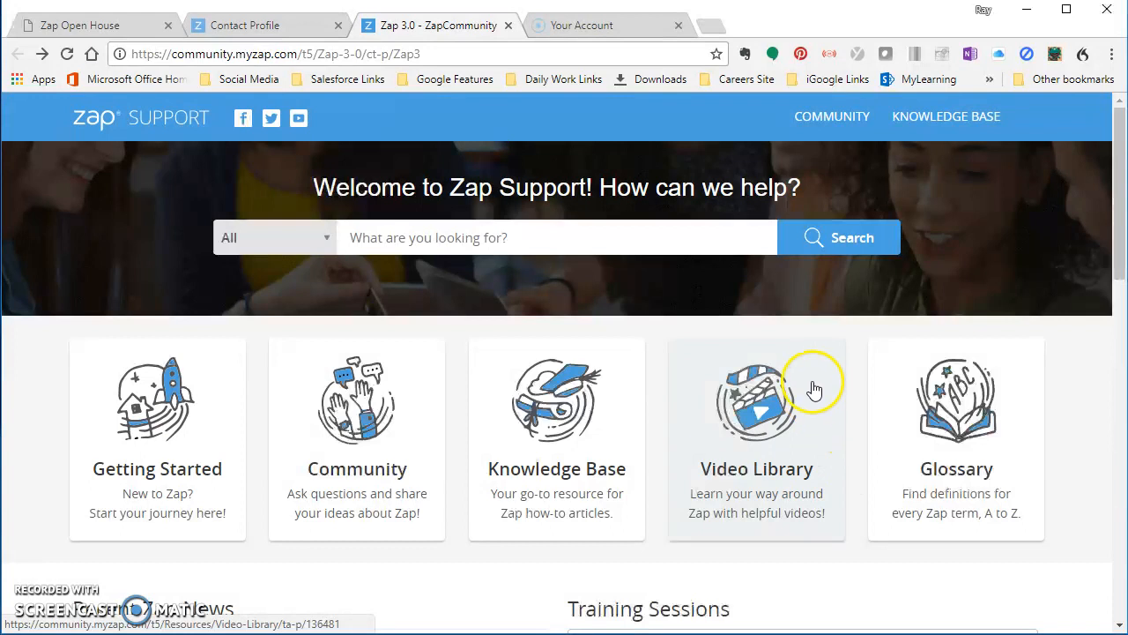
mouse_move(821, 414)
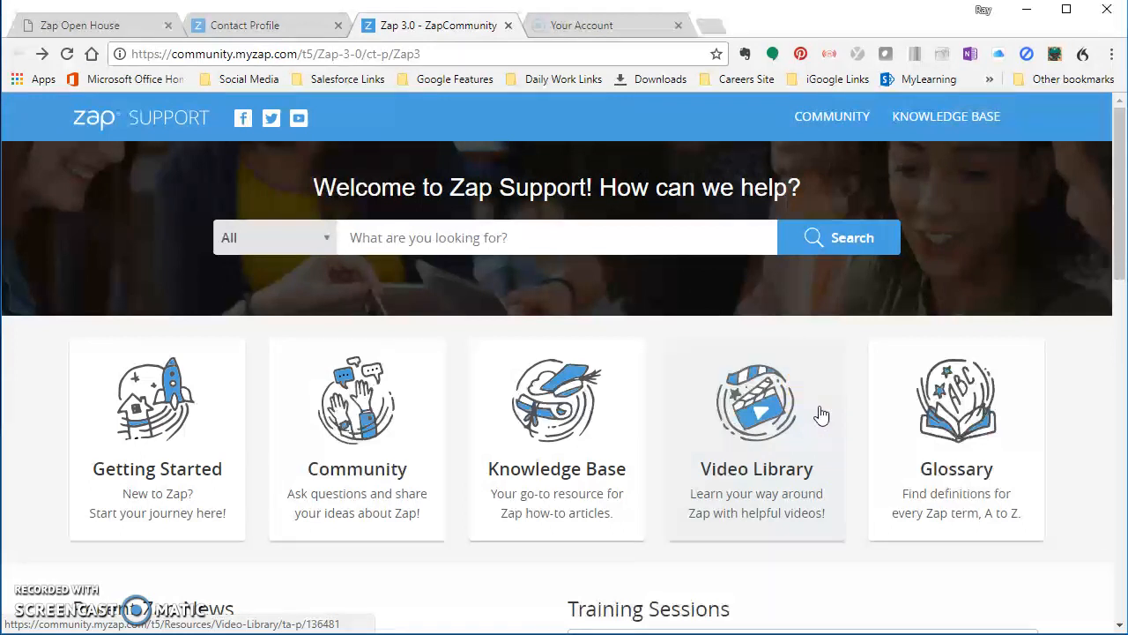
mouse_move(1031, 508)
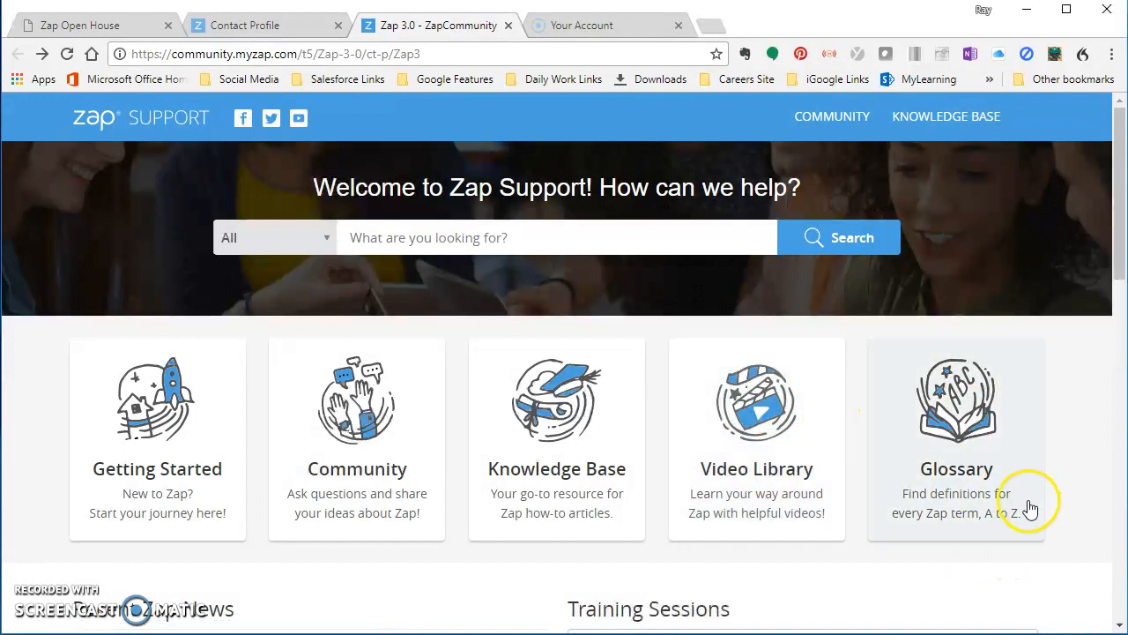
click(955, 441)
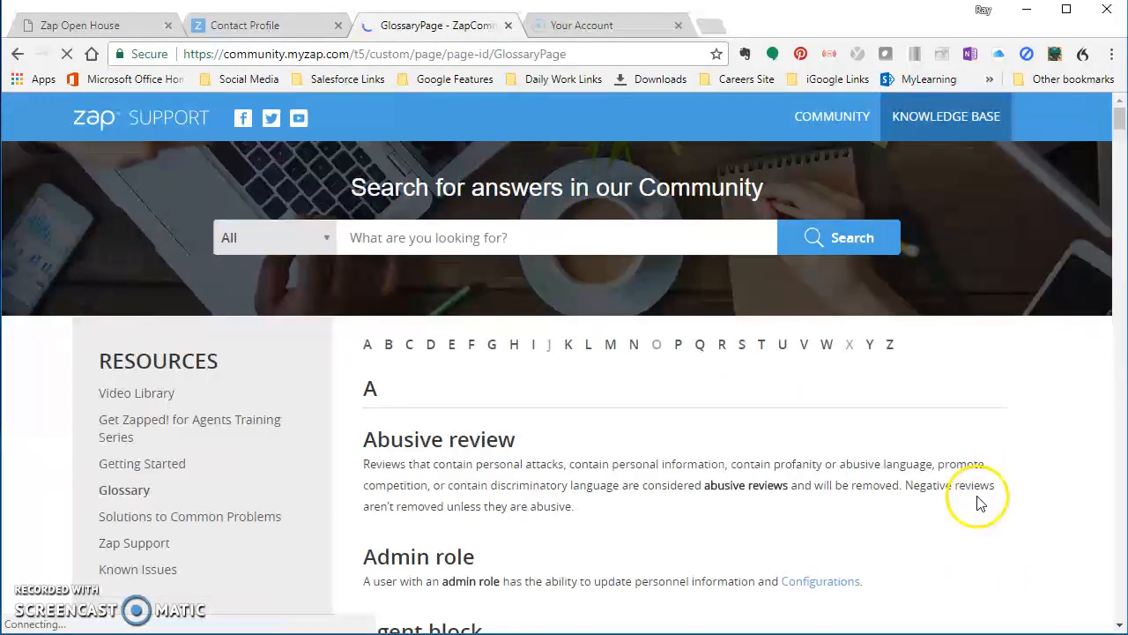
scroll(down, 3)
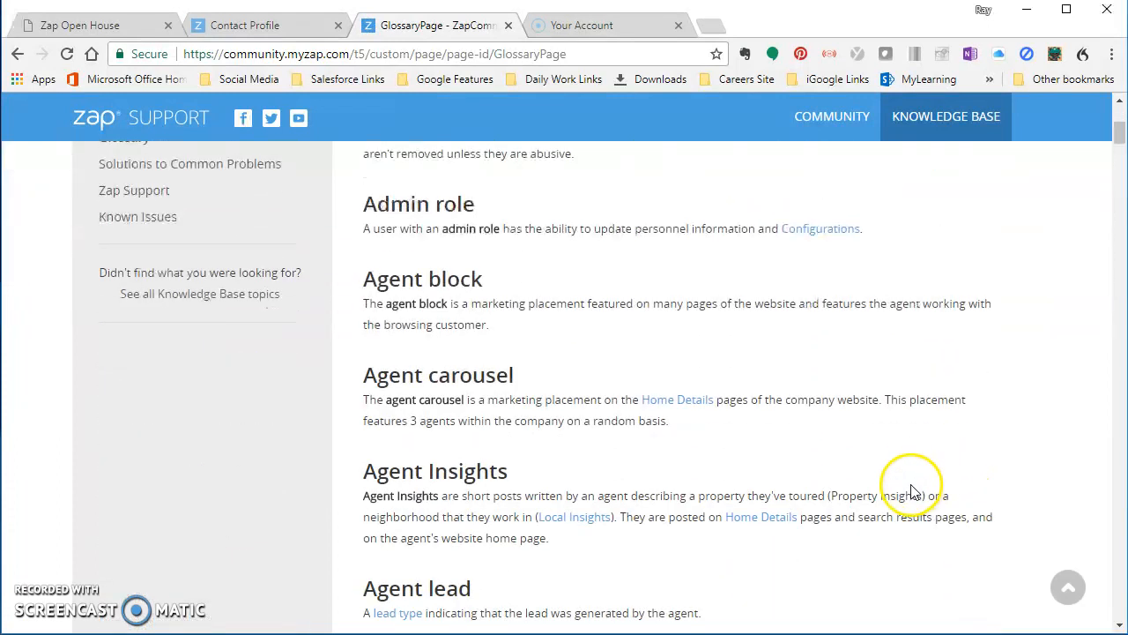
mouse_move(898, 492)
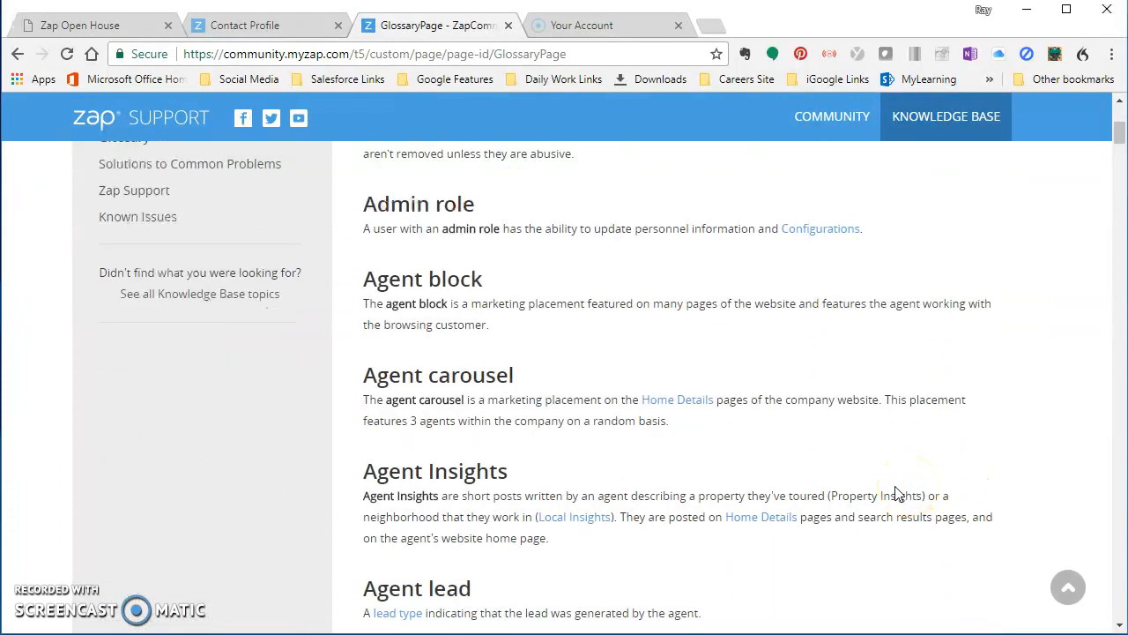
scroll(down, 3)
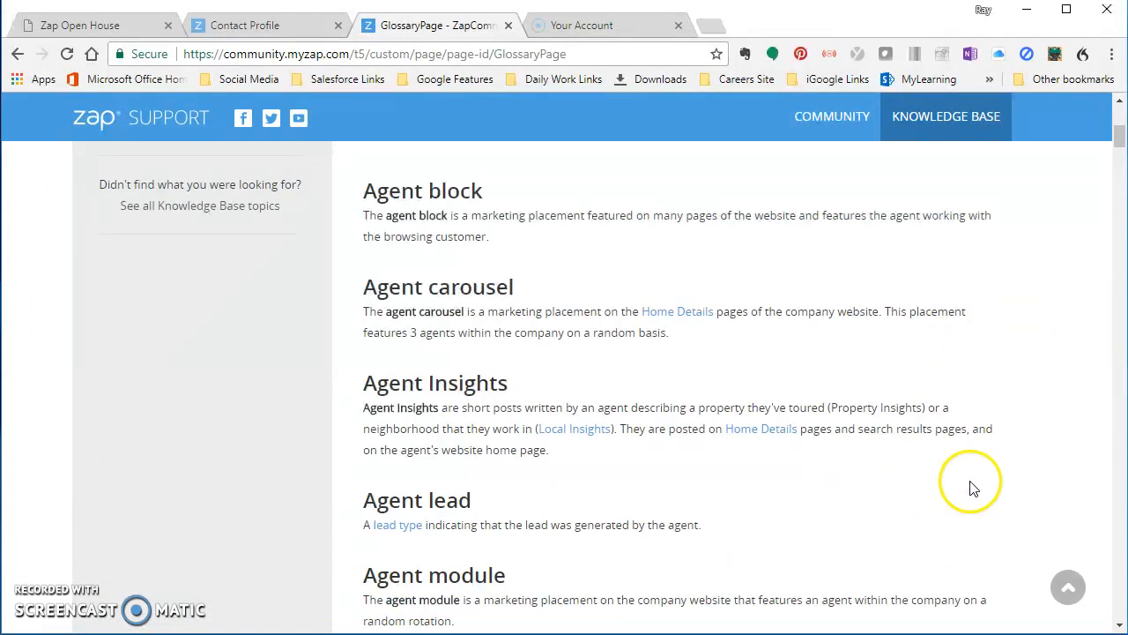
mouse_move(1009, 458)
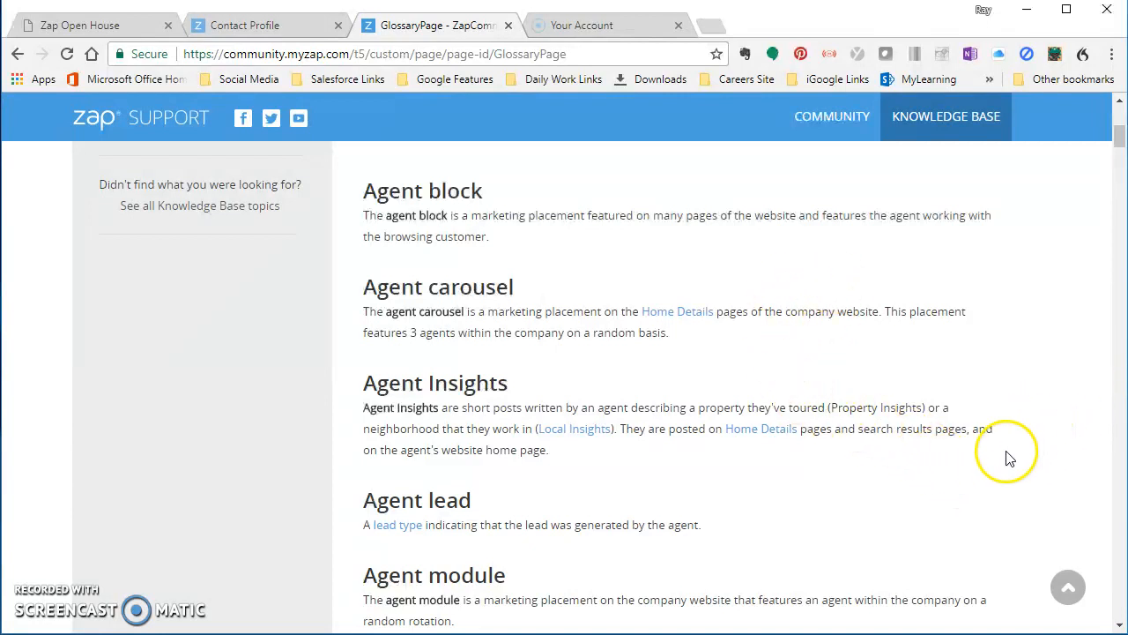
scroll(down, 3)
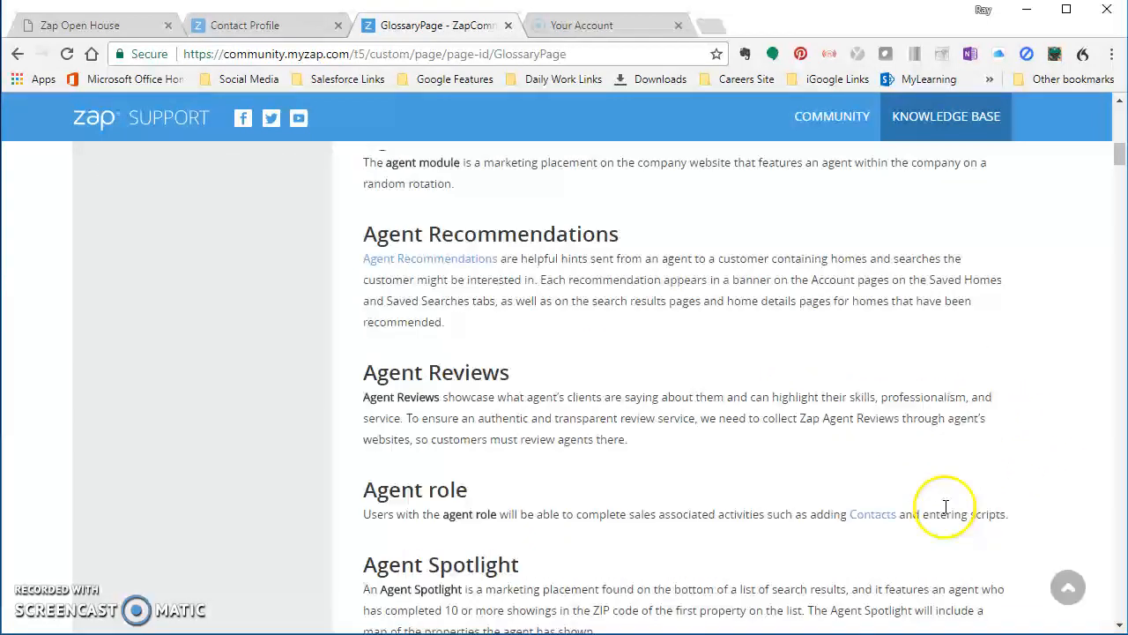
scroll(up, 3)
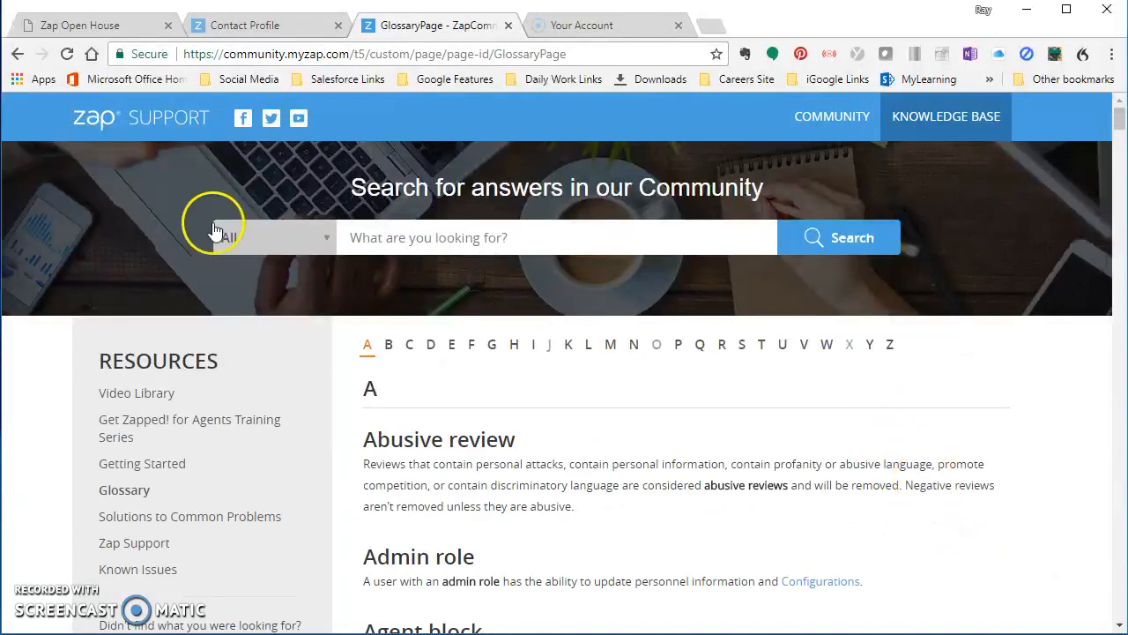
mouse_move(53, 124)
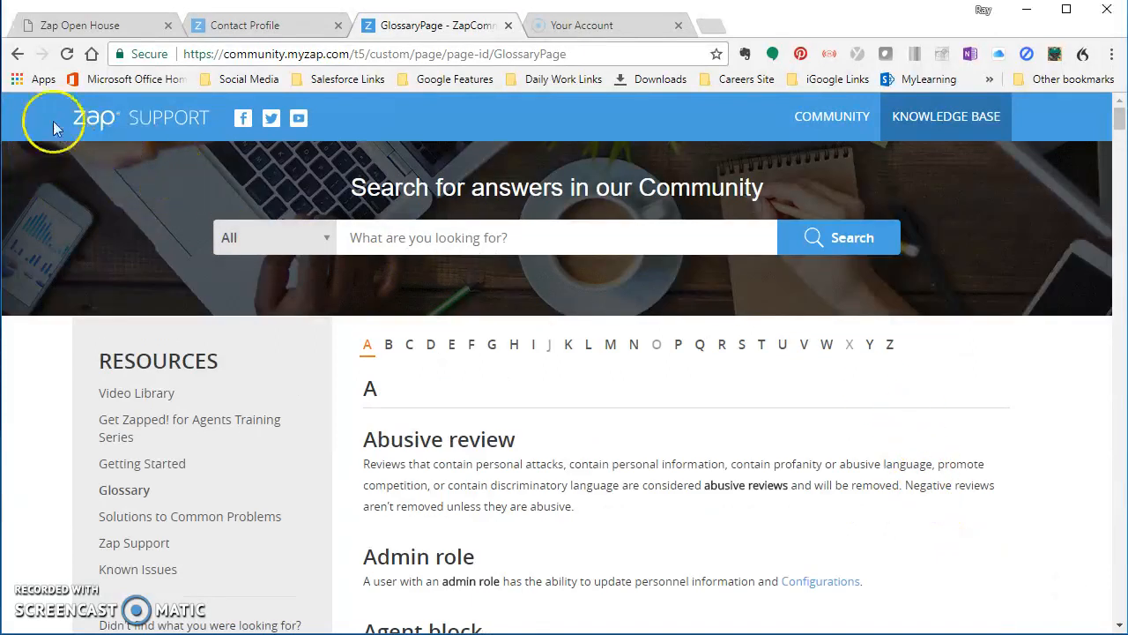
- Return the support tab to the Zap Support home page via browser history
click(18, 53)
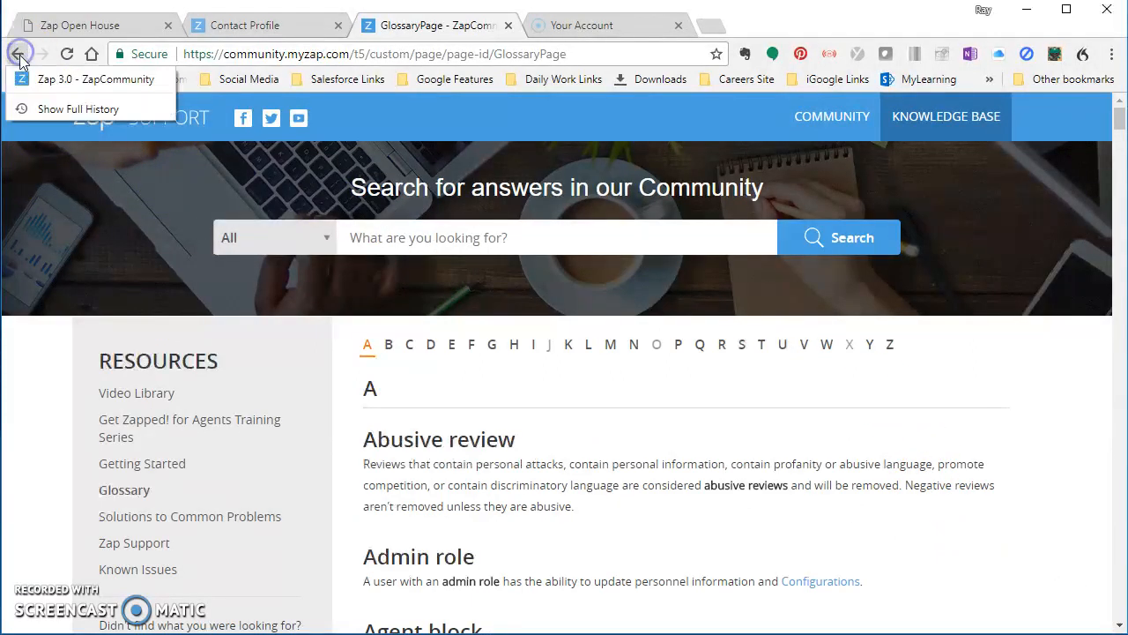
click(19, 52)
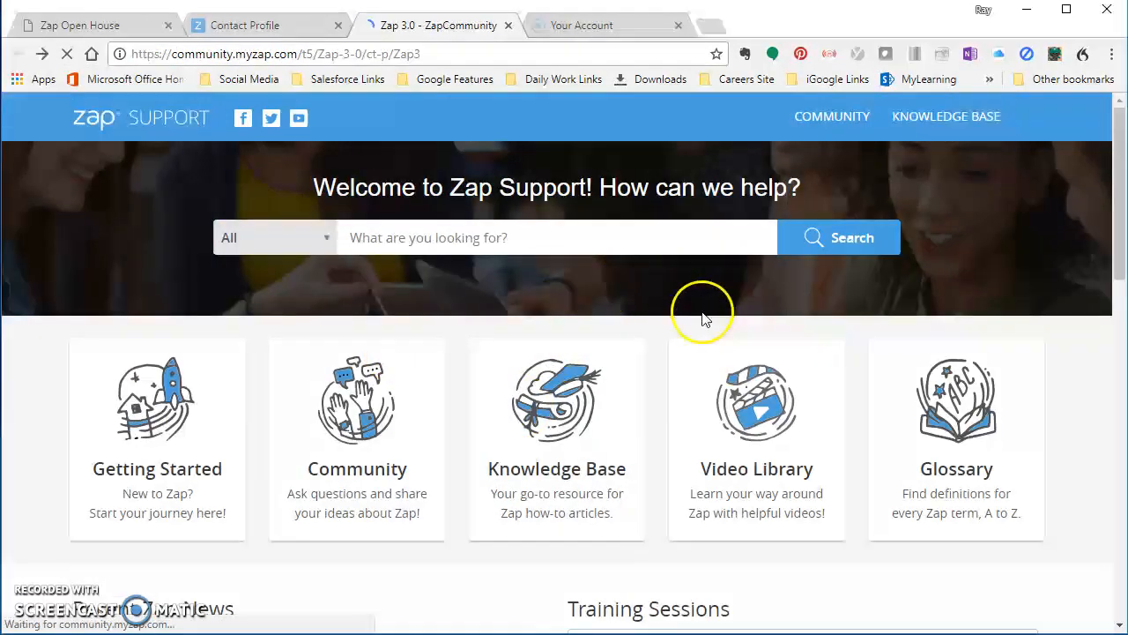
mouse_move(756, 404)
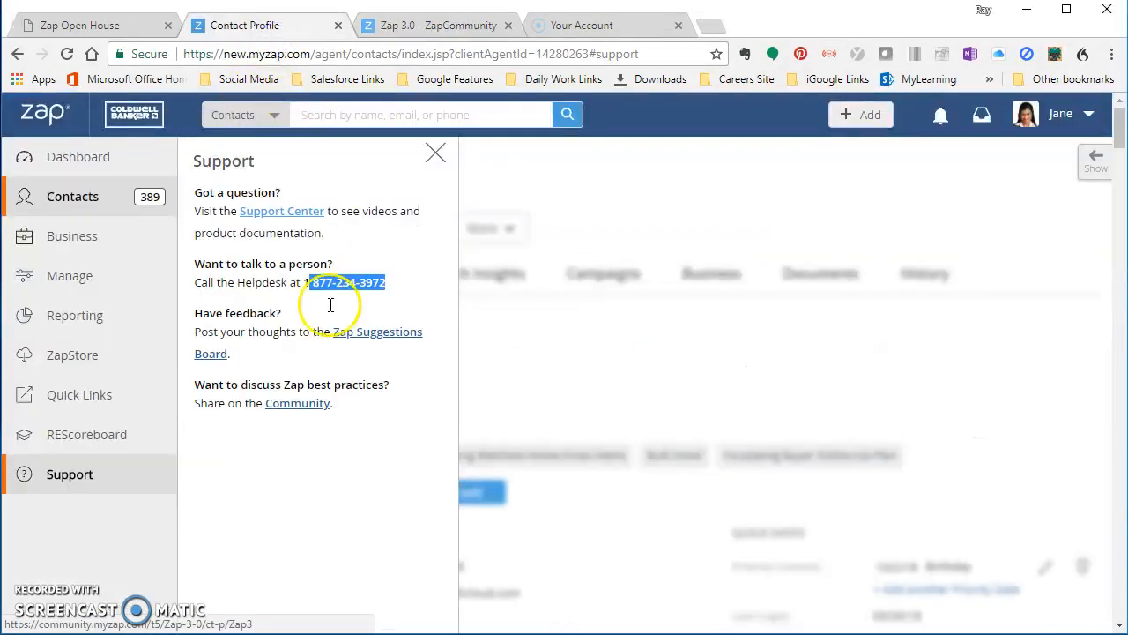
- Dismiss the Support panel over the contact profile and head to Contacts
click(435, 152)
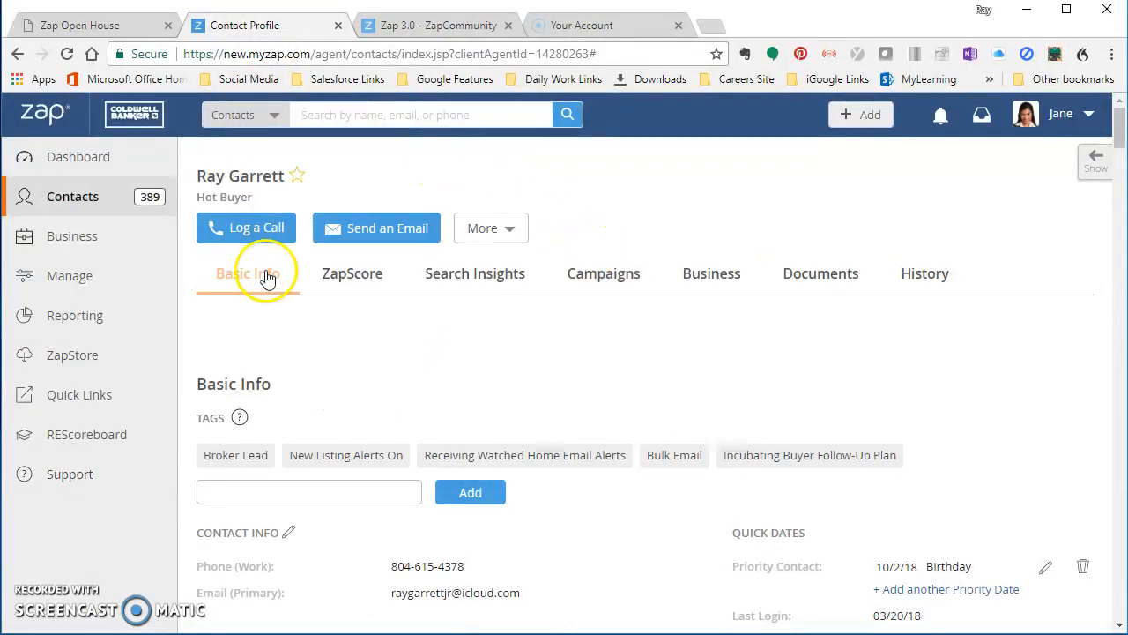
click(247, 274)
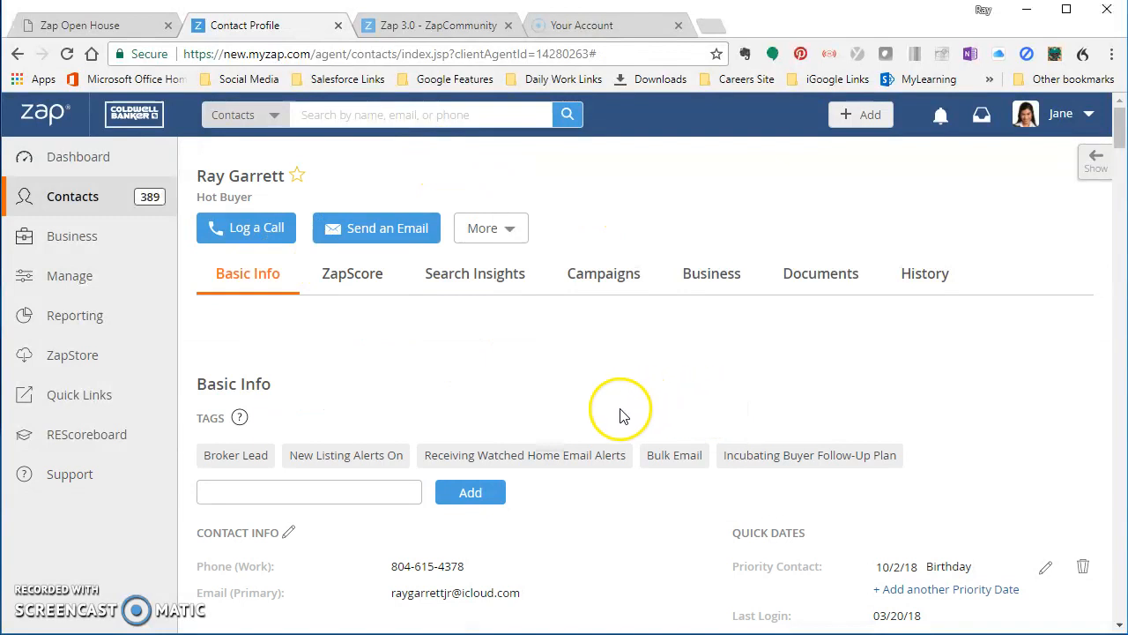
mouse_move(600, 428)
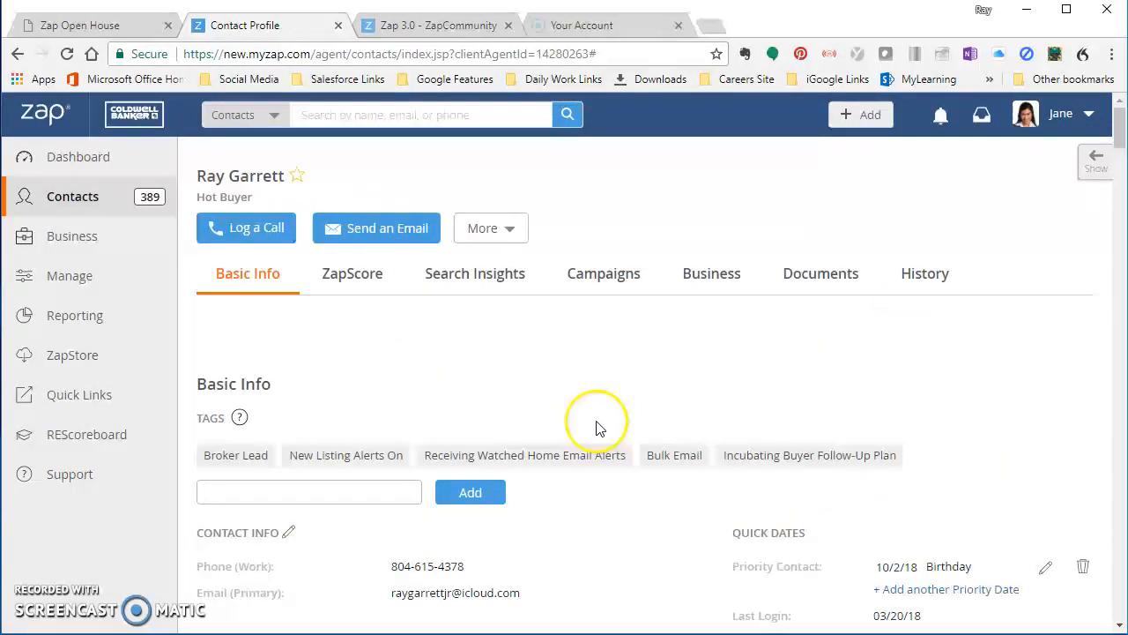
click(72, 196)
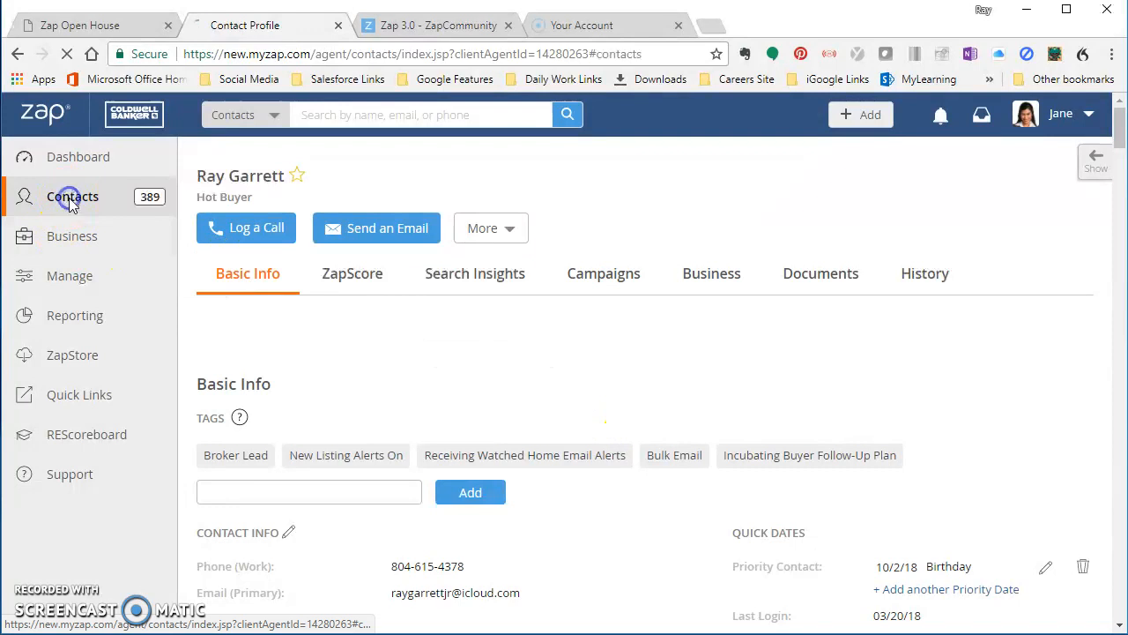
- View the ZapScore column's explanation and follow its Knowledge Base link
click(73, 195)
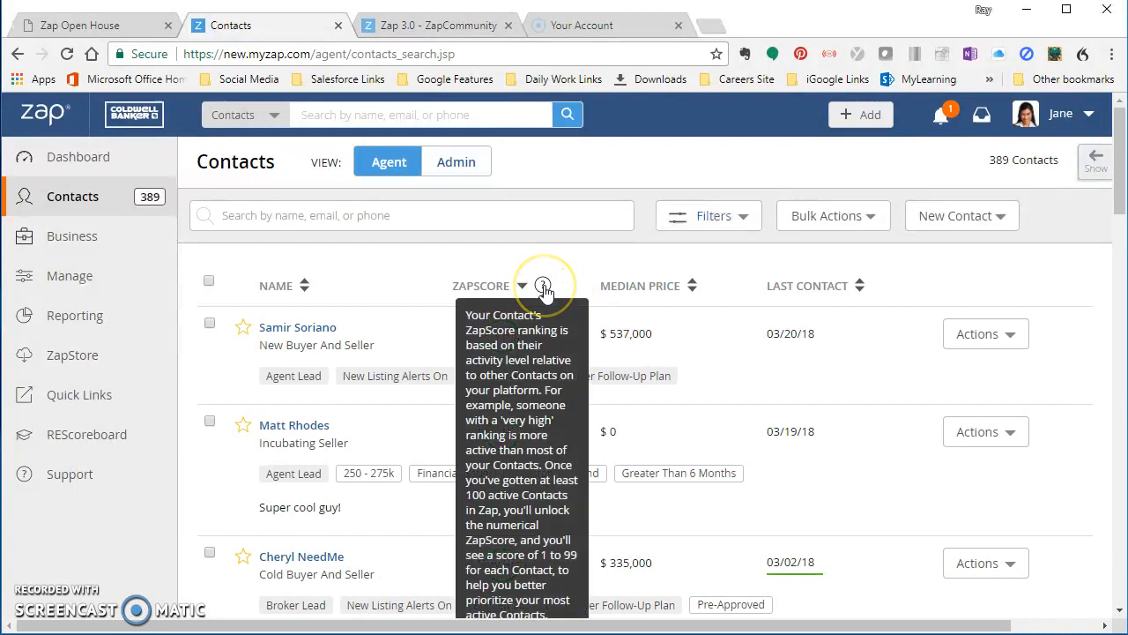
scroll(down, 3)
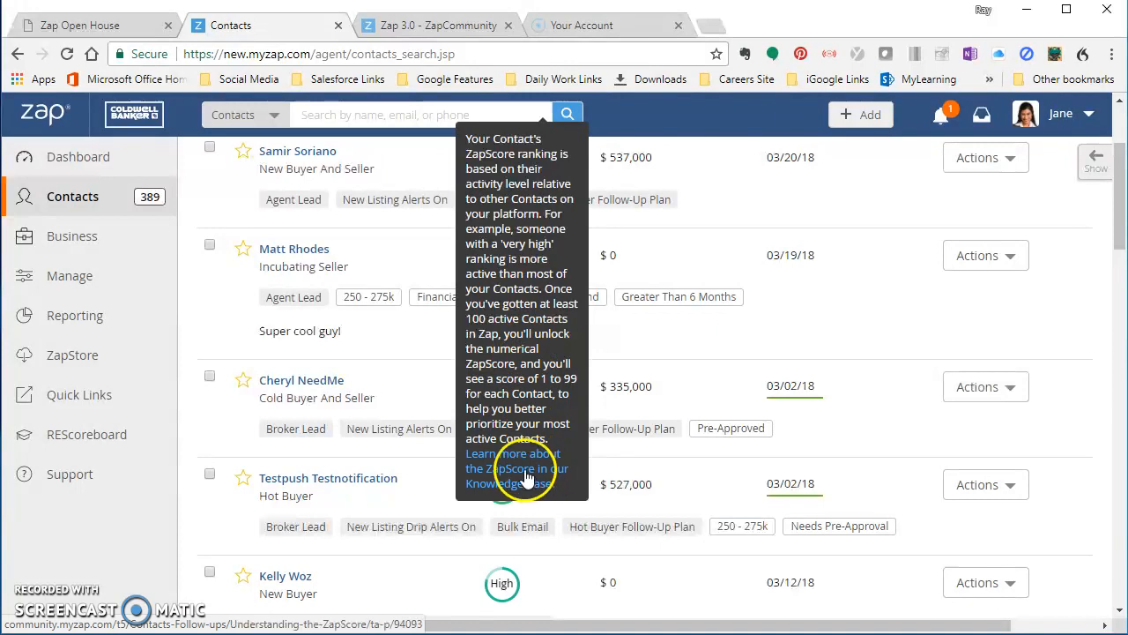
click(515, 469)
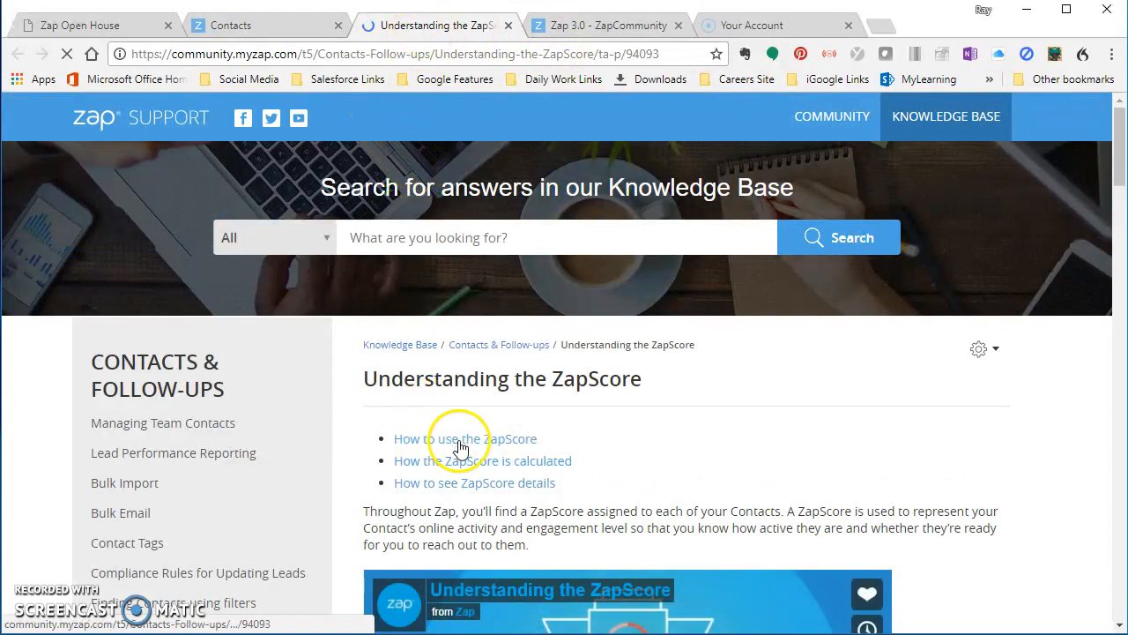
- Read through the Understanding the ZapScore article, then return to the contacts list
scroll(down, 3)
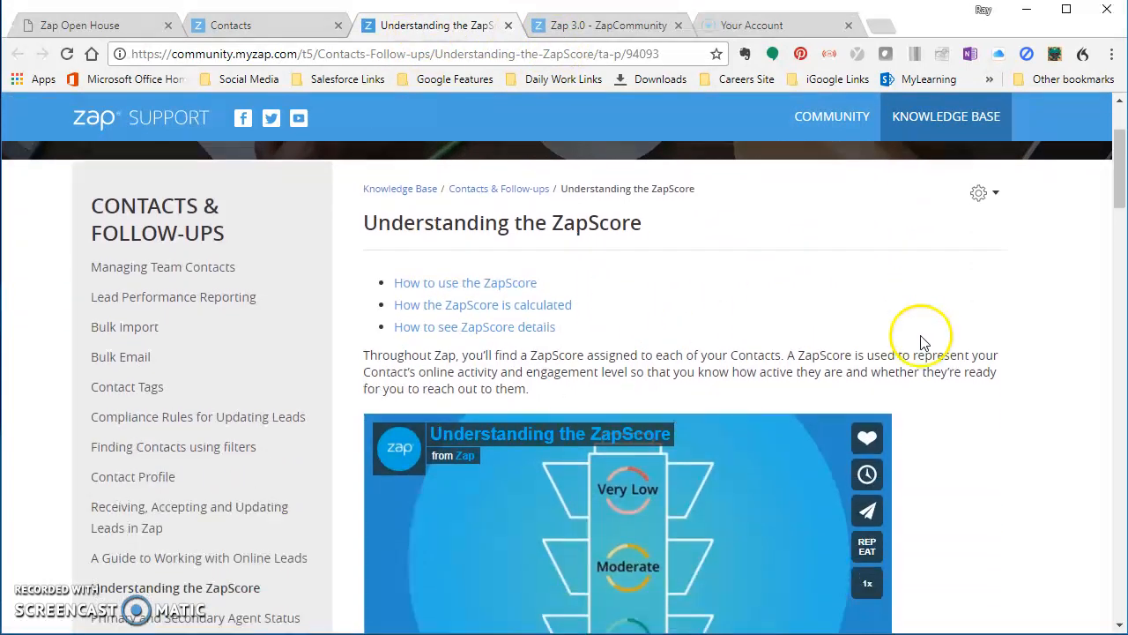
scroll(down, 3)
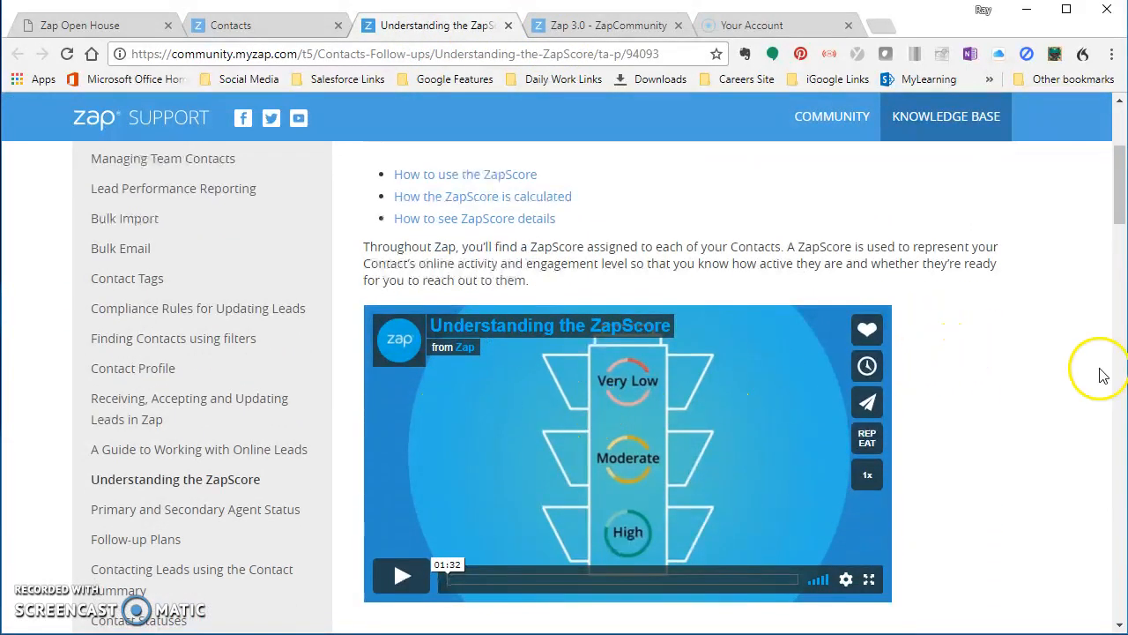
scroll(down, 3)
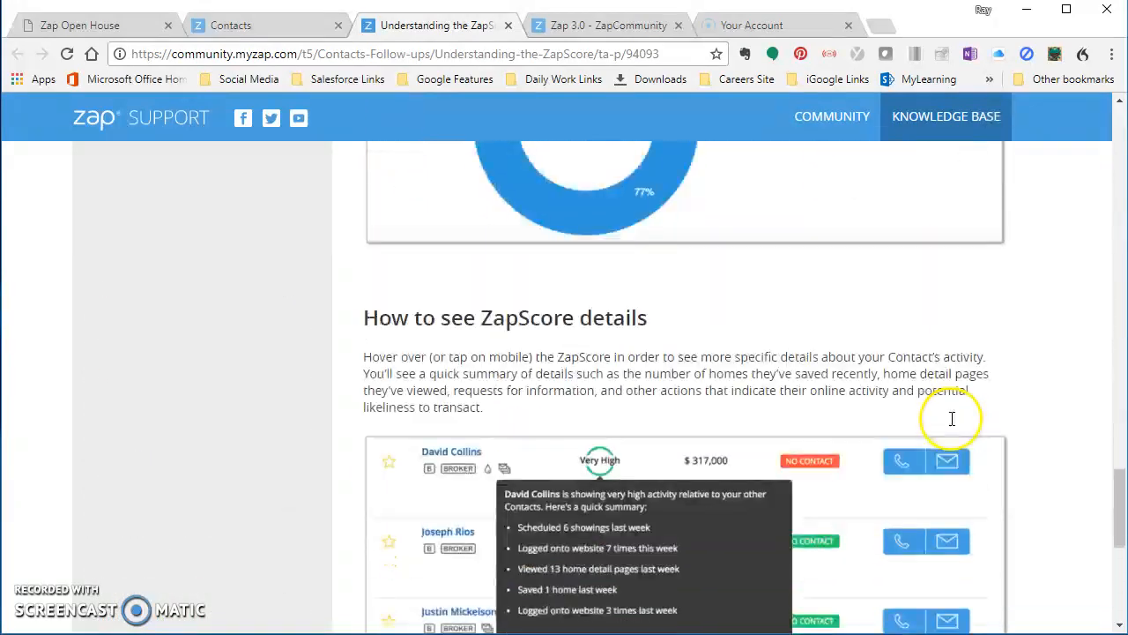
scroll(down, 3)
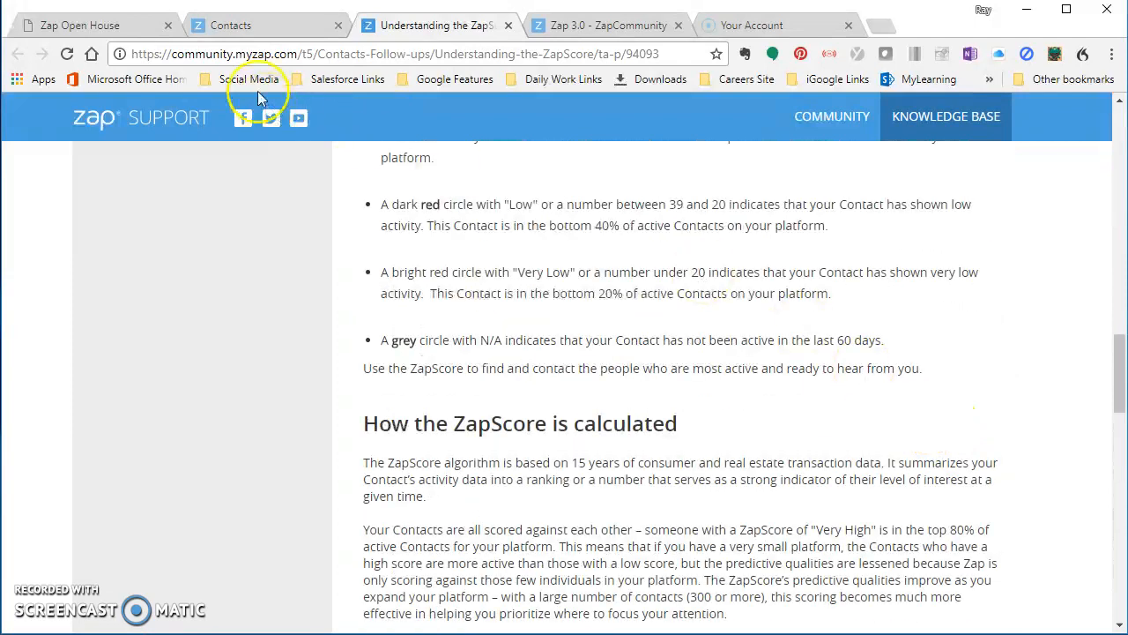
click(231, 25)
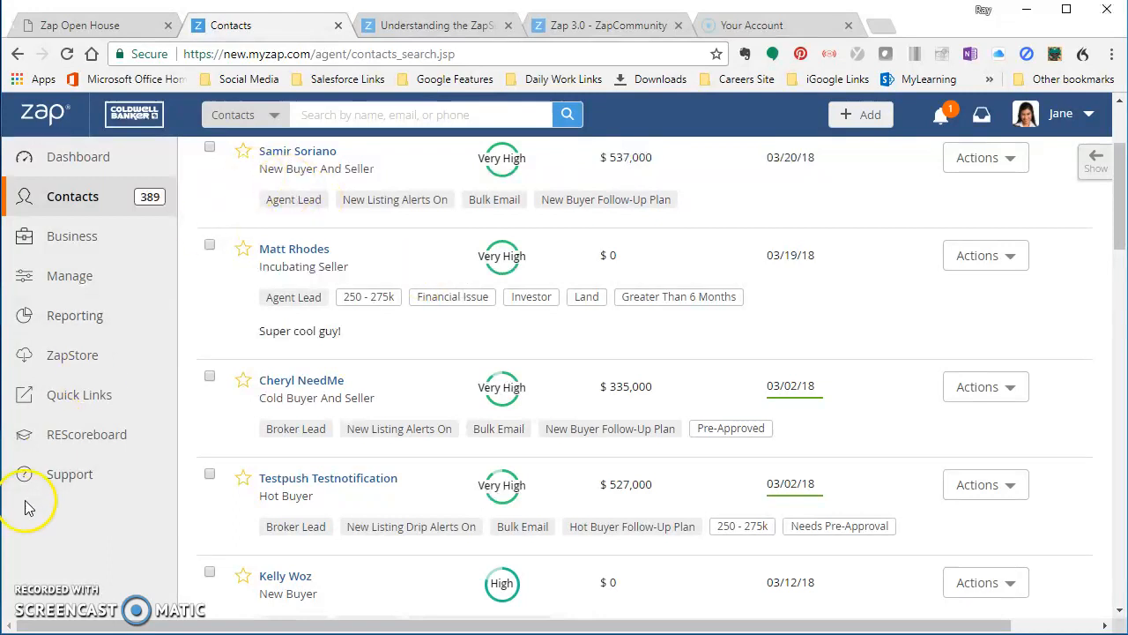
- Toggle the Support panel and follow its Support Center link into a new tab
click(71, 474)
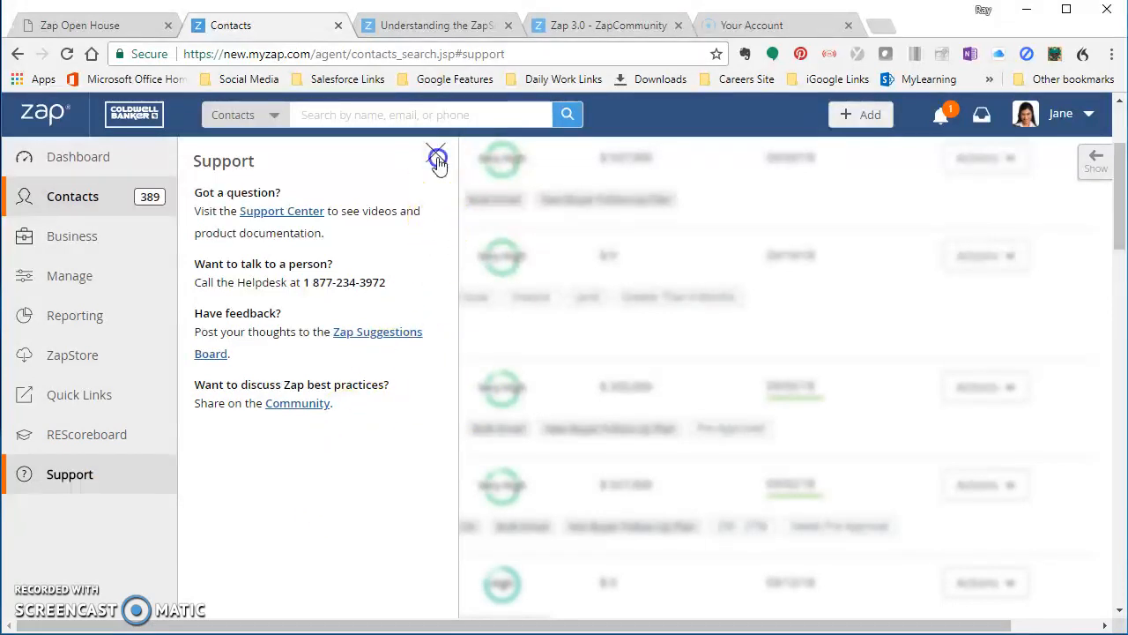
click(438, 156)
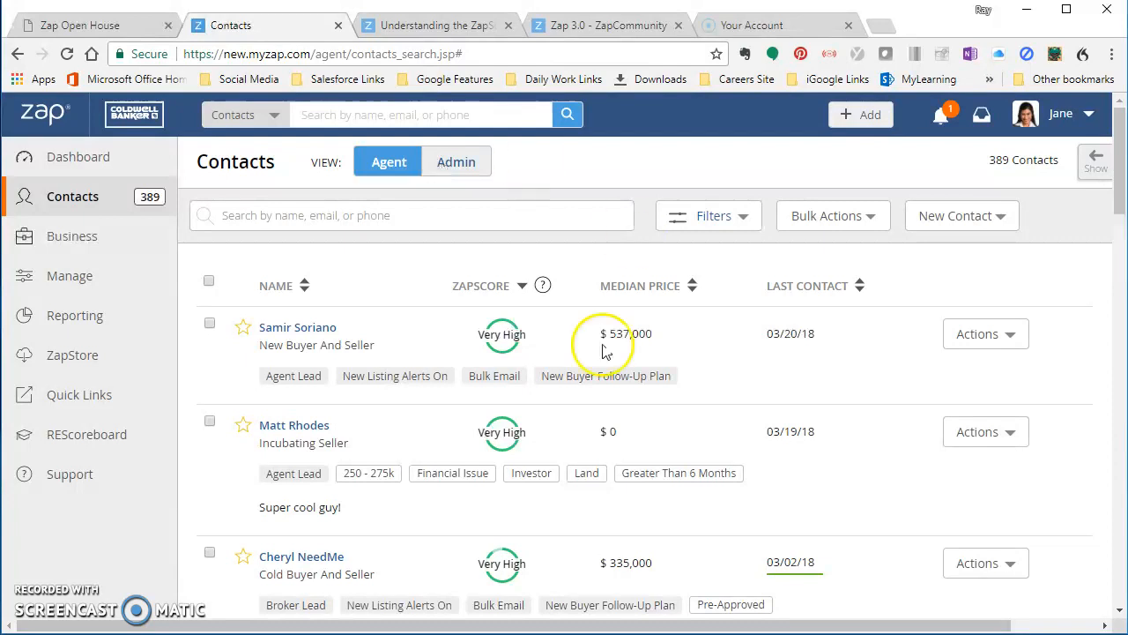
click(69, 473)
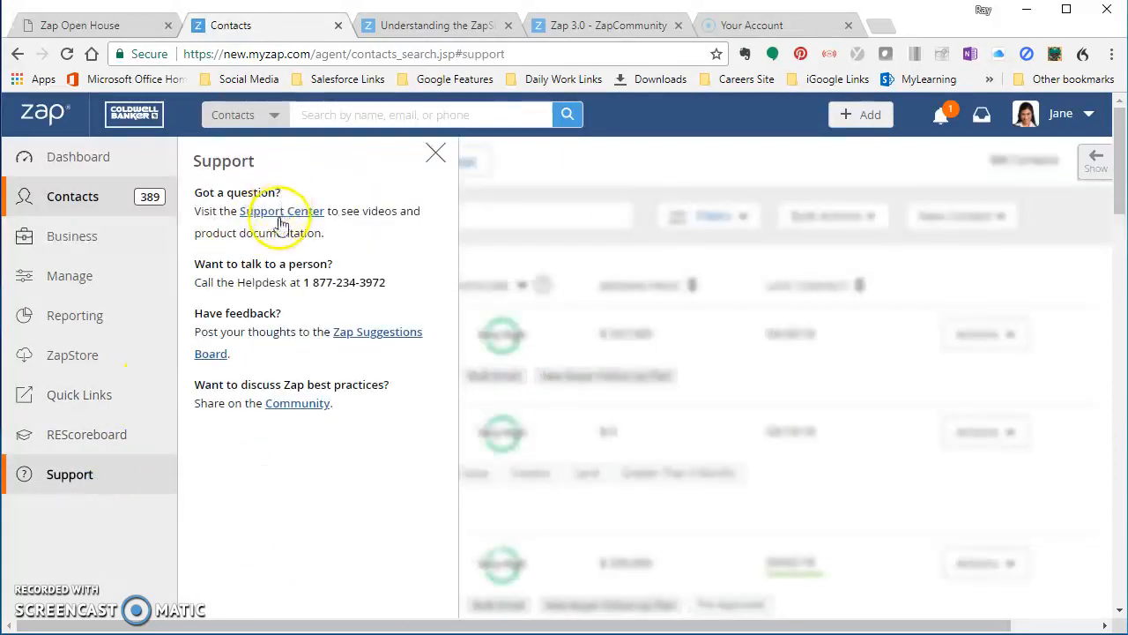
click(282, 211)
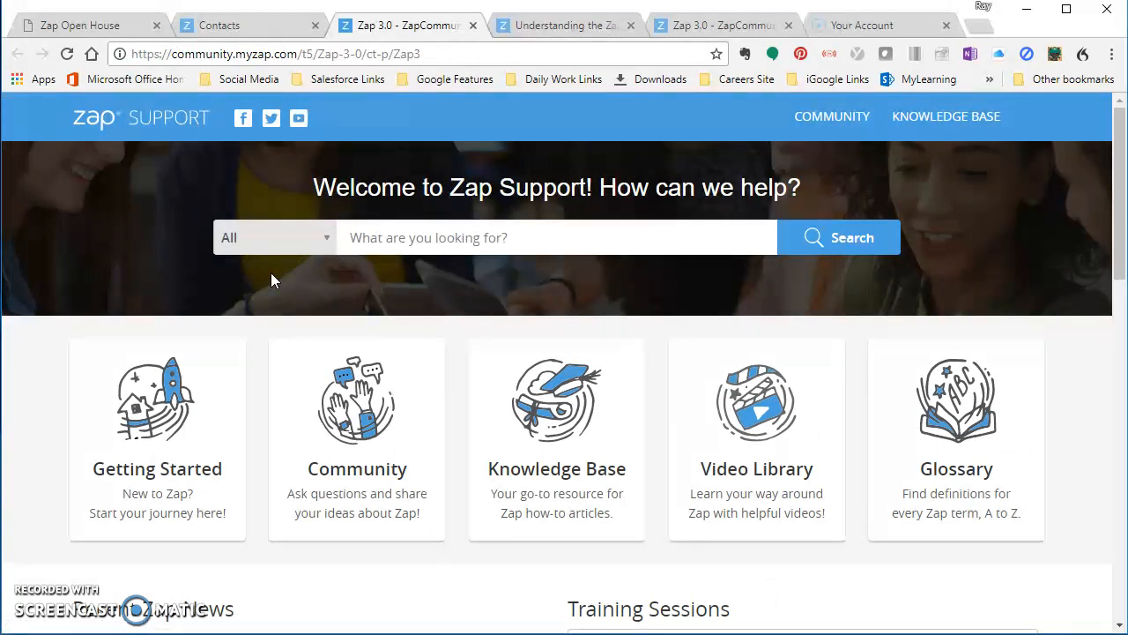